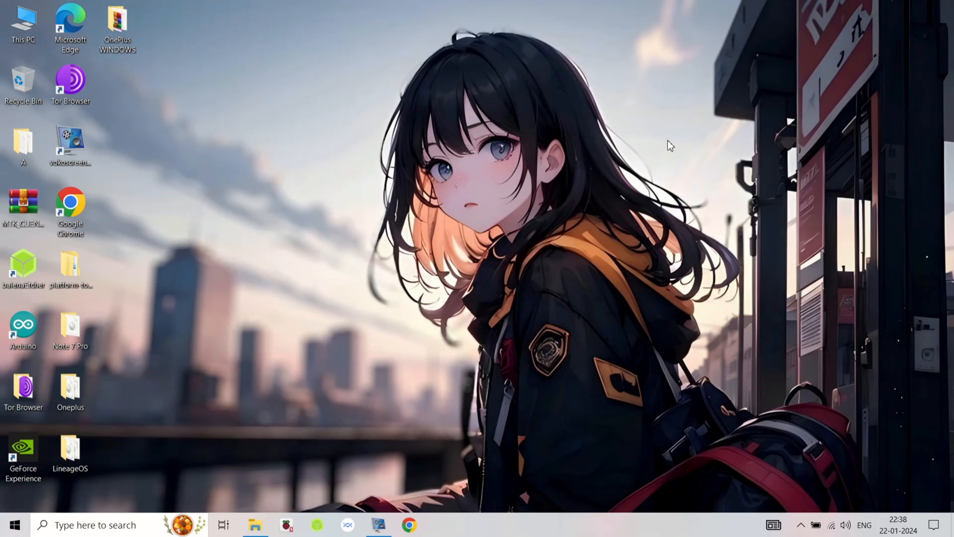
Open the OnePlus WINDOWS desktop folder to view its tools and image files.
click(117, 24)
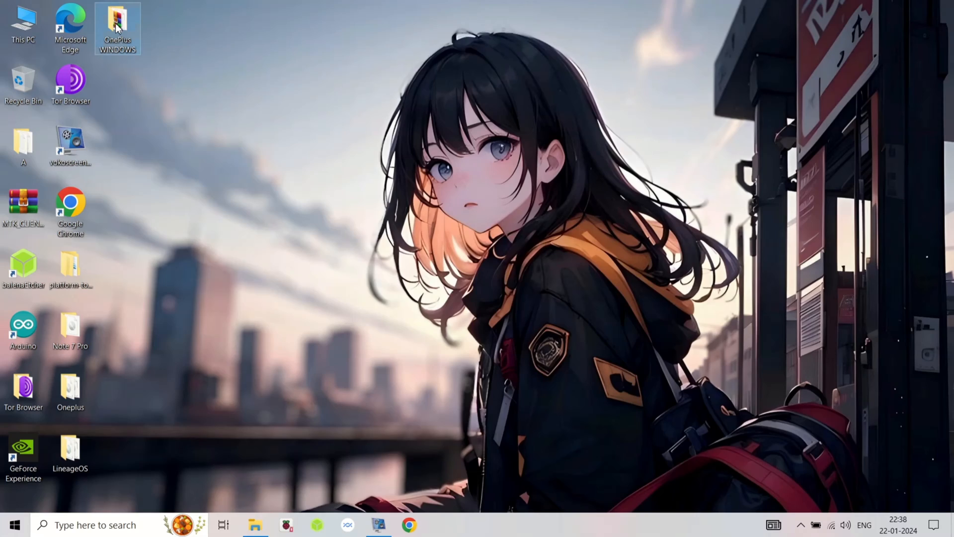
double_click(117, 24)
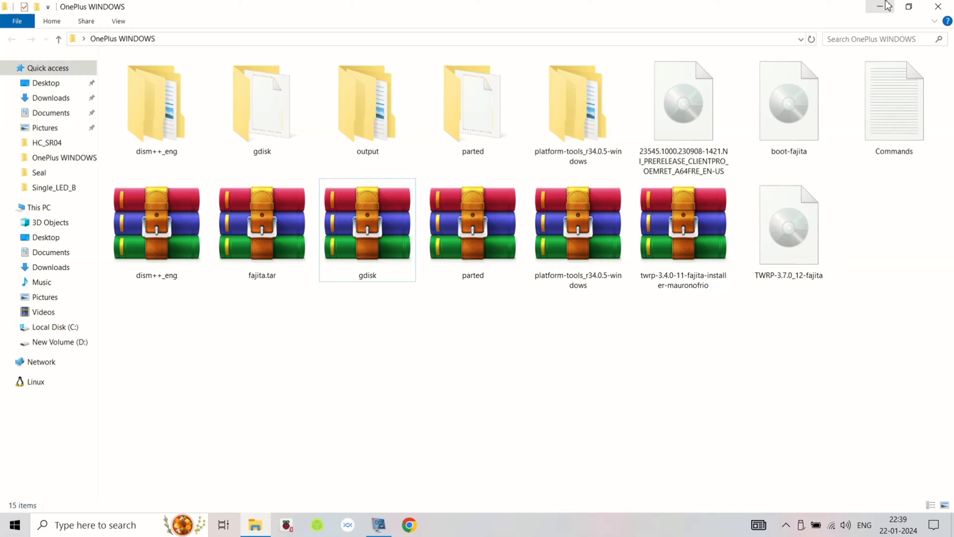
Launch cmd.exe from the platform-tools folder's address bar and bring Command Prompt forward.
click(578, 109)
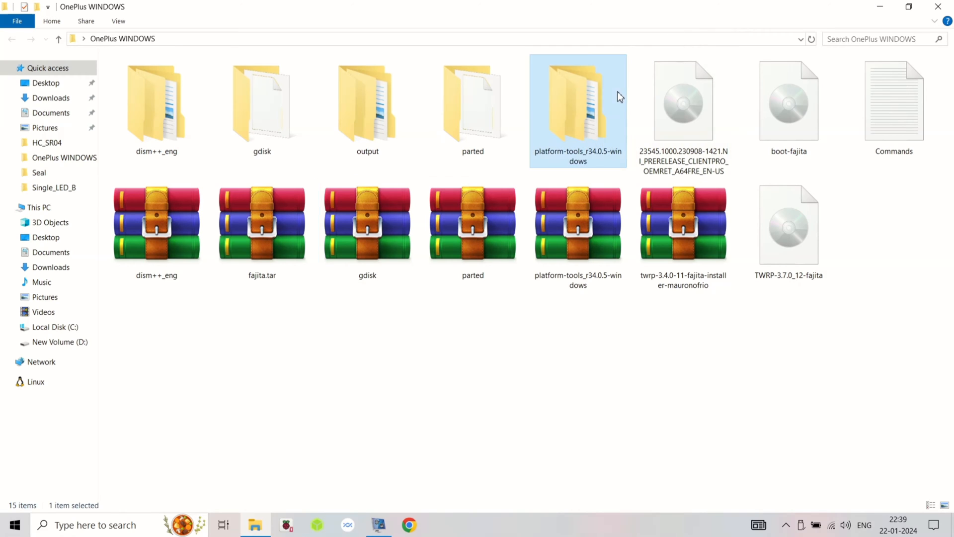
double_click(577, 103)
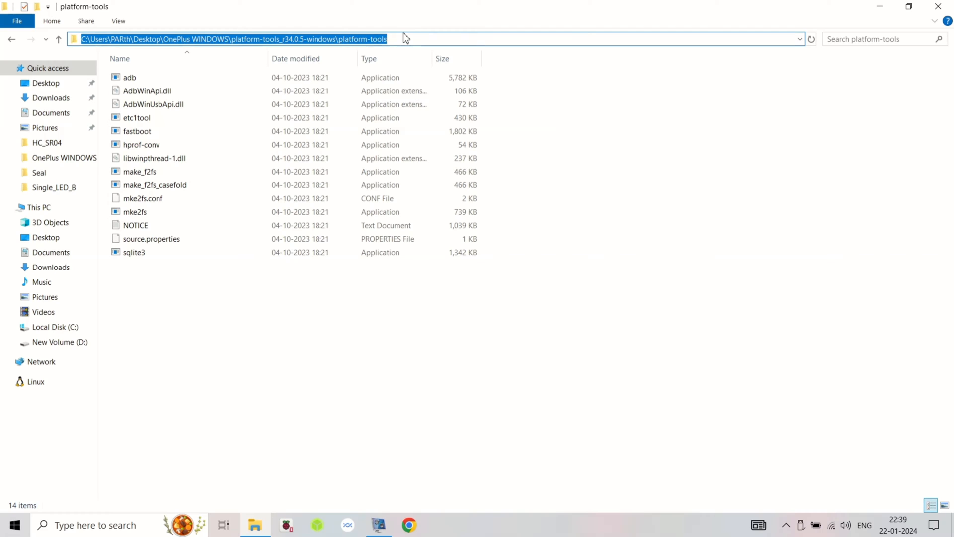
text(C:\Windows\System32\cmd.exe)
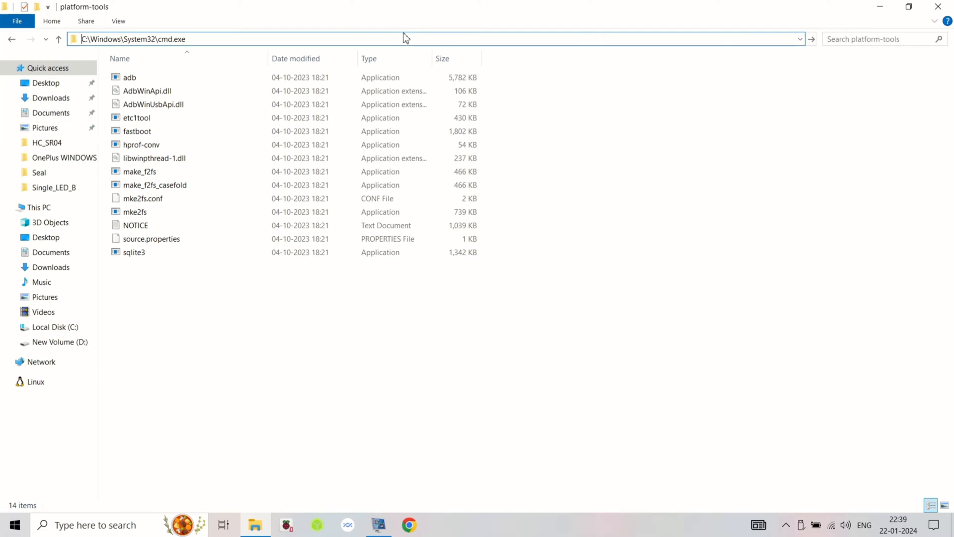
click(11, 38)
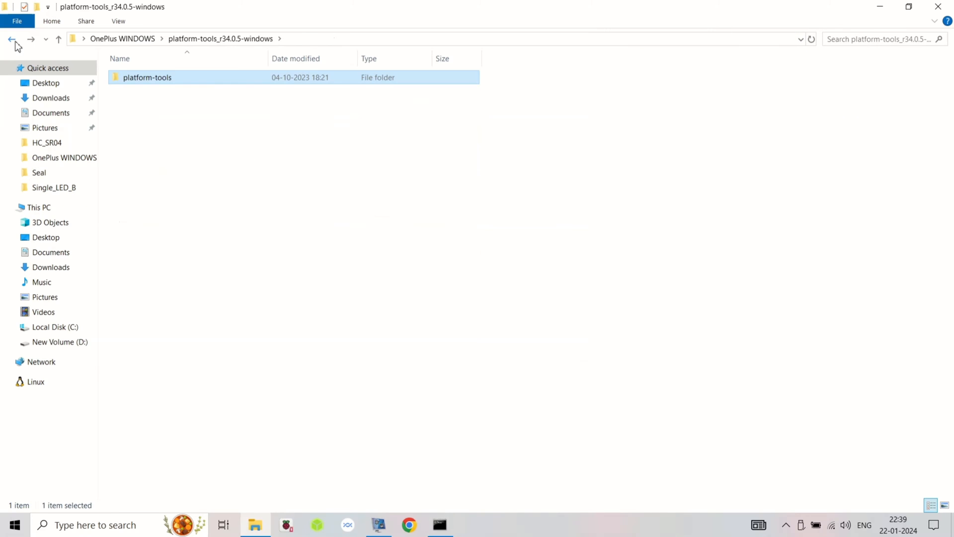
click(11, 39)
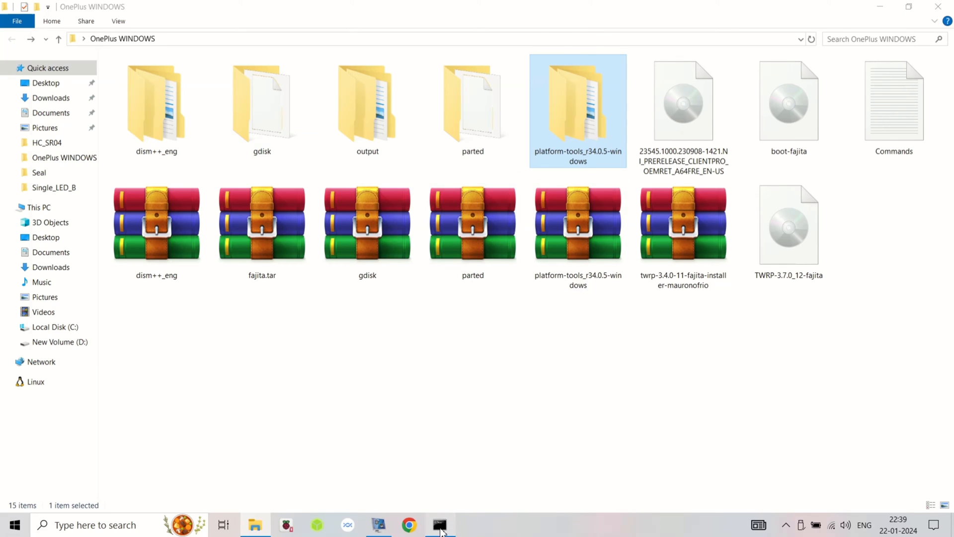
click(440, 525)
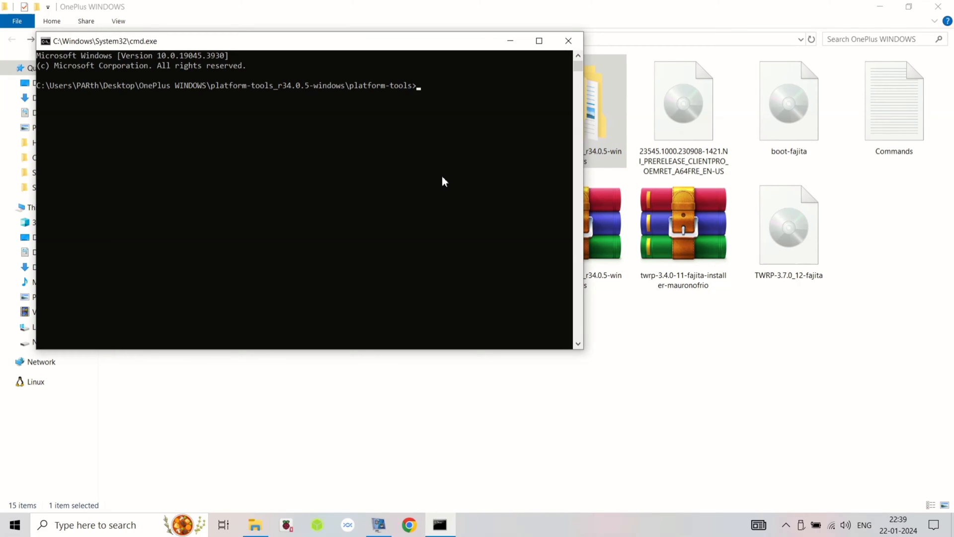
Run fastboot flash boot with TWRP-3.7.0_12-fajita.img from the OnePlus WINDOWS folder.
text(fastboot flash)
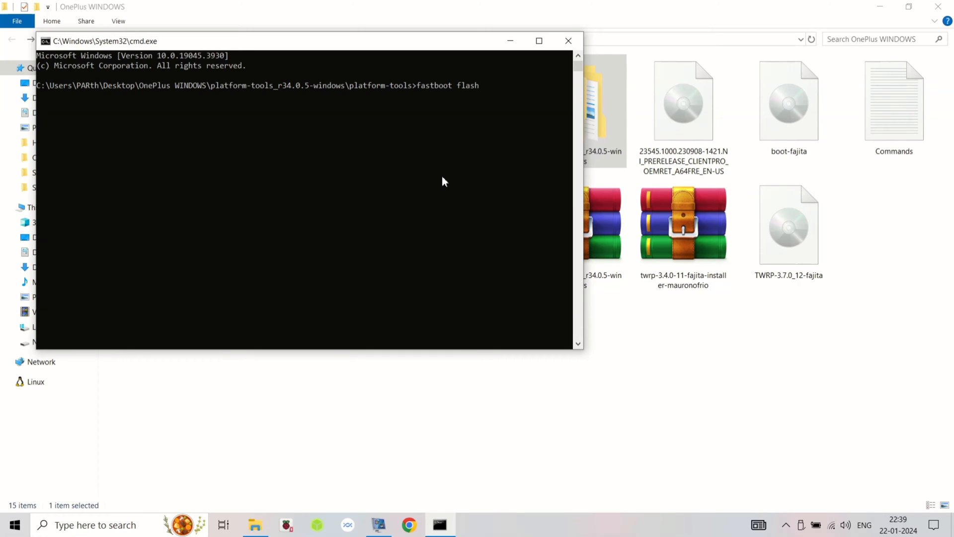
text(boot)
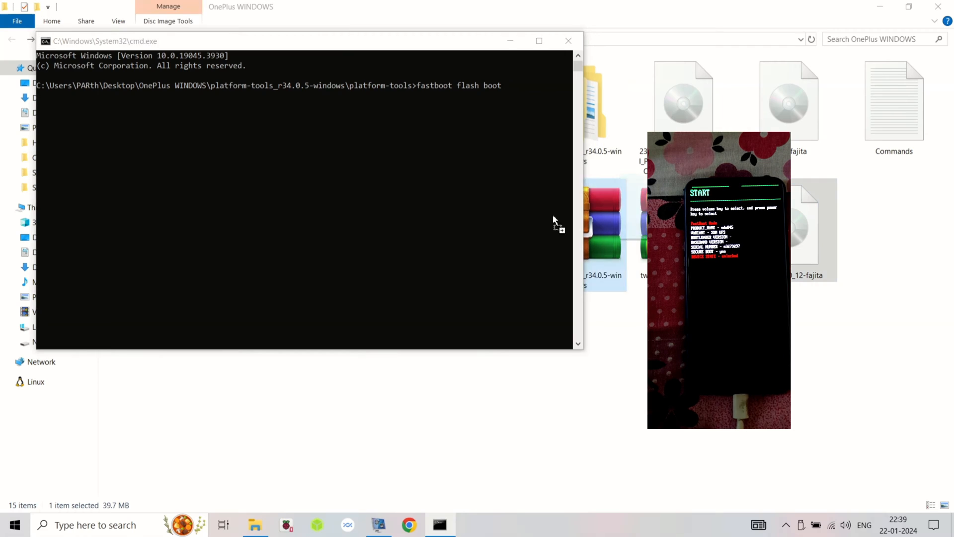
text("C:\Users\PARth\Desktop\OnePlus WINDOWS\TWRP-3.7.0_12-fajita.img")
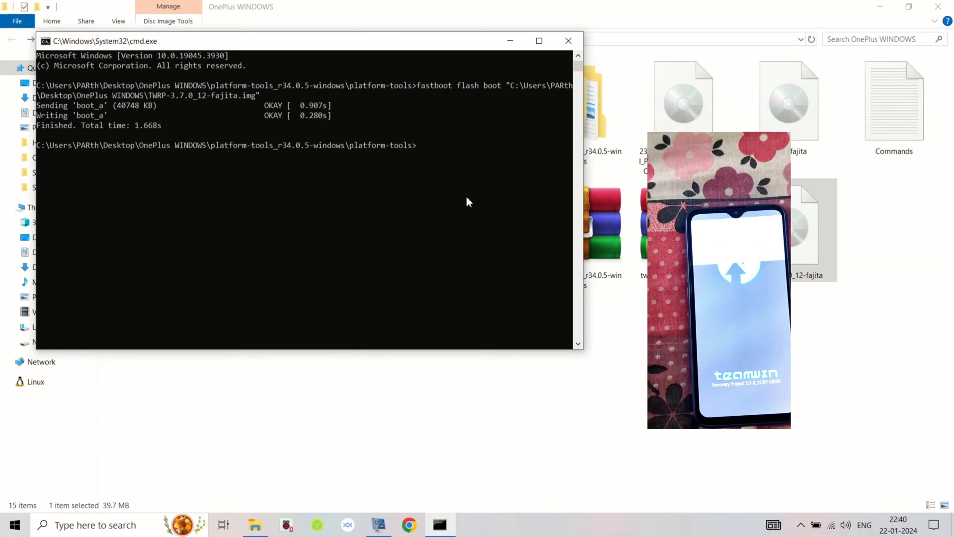
click(567, 40)
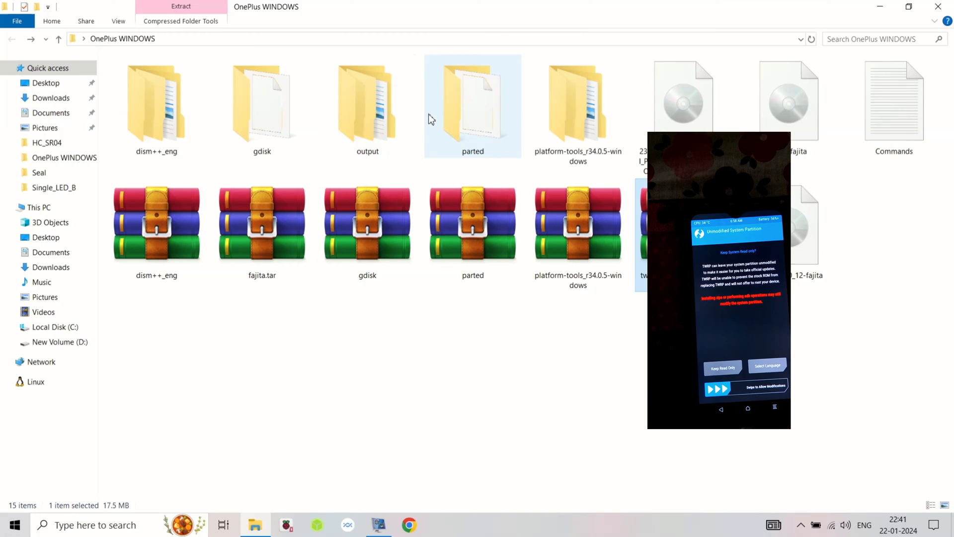
double_click(472, 104)
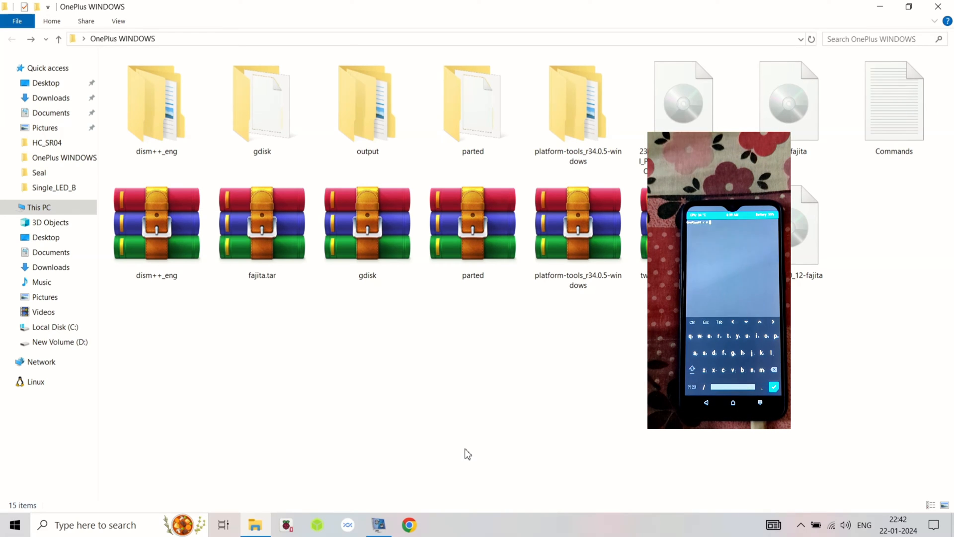
double_click(894, 100)
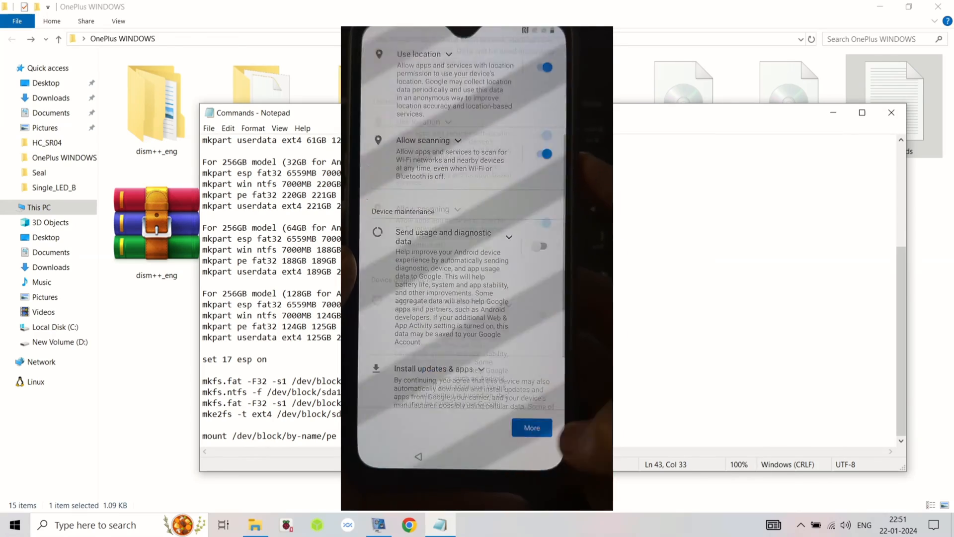
click(531, 428)
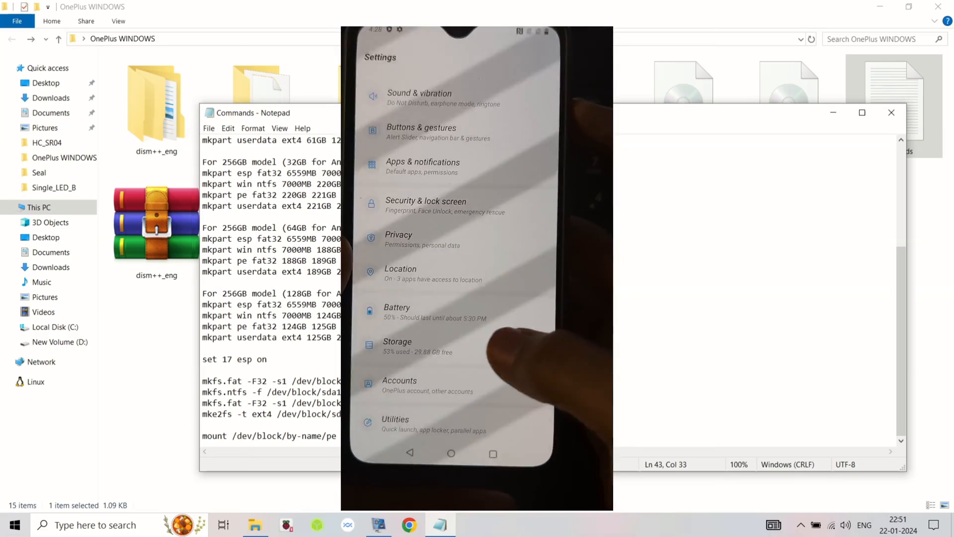
click(396, 341)
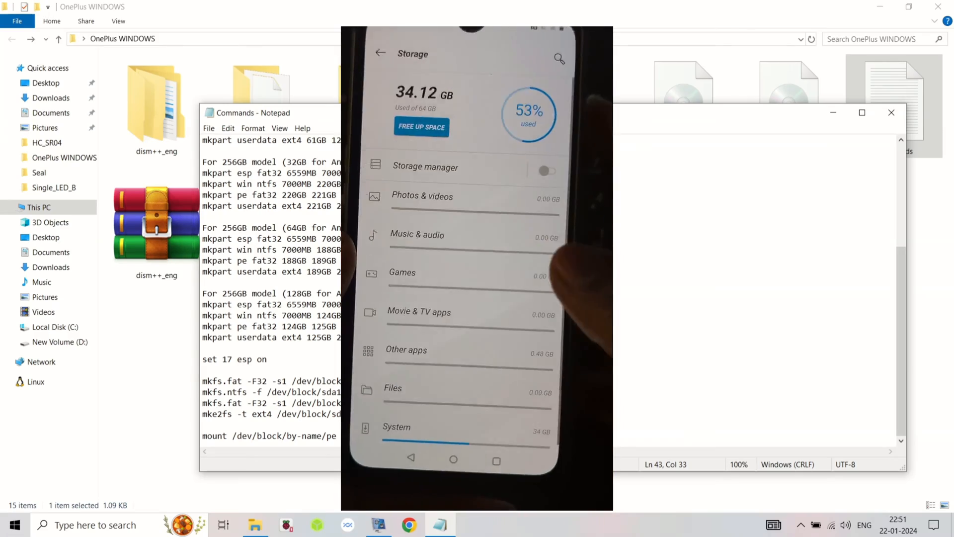